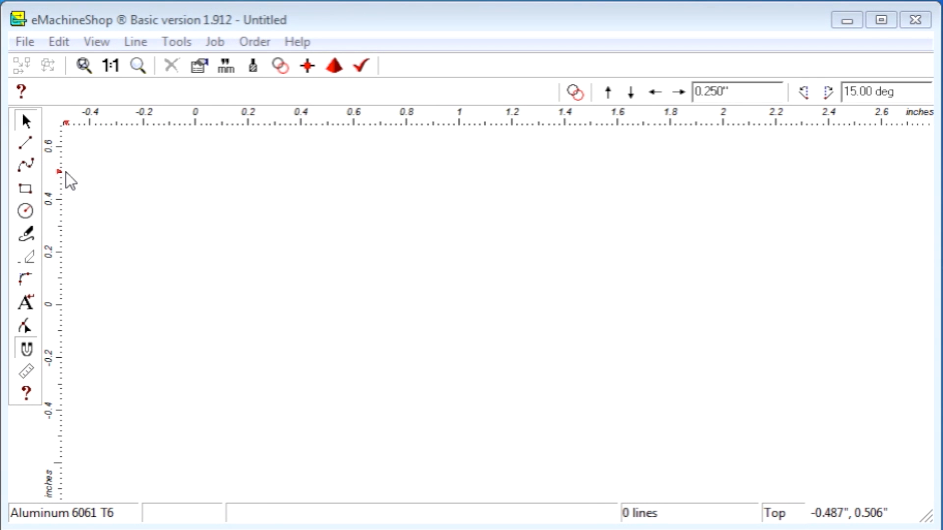
- Draw a horizontal line about 2 inches long with the Line tool
{"action": "left_click", "coordinate": [25, 142]}
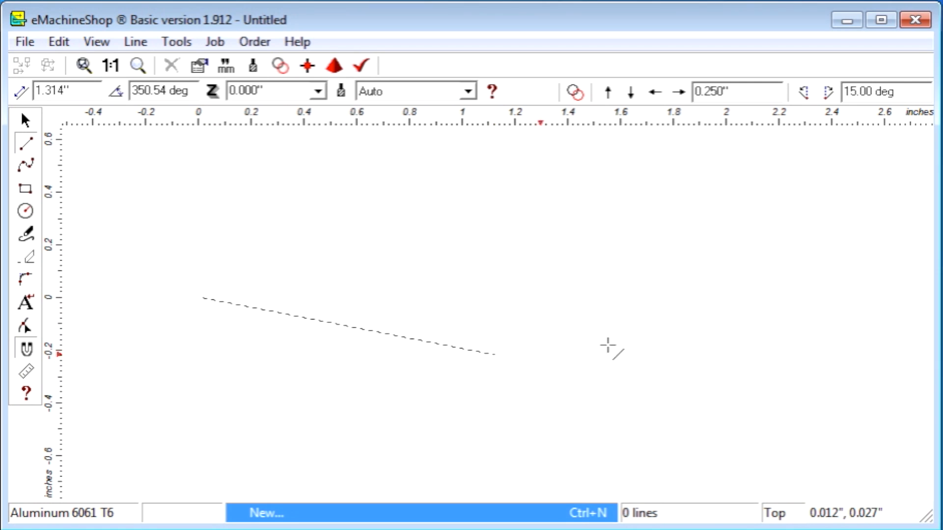
{"action": "left_click_drag", "start_coordinate": [495, 354], "coordinate": [719, 299]}
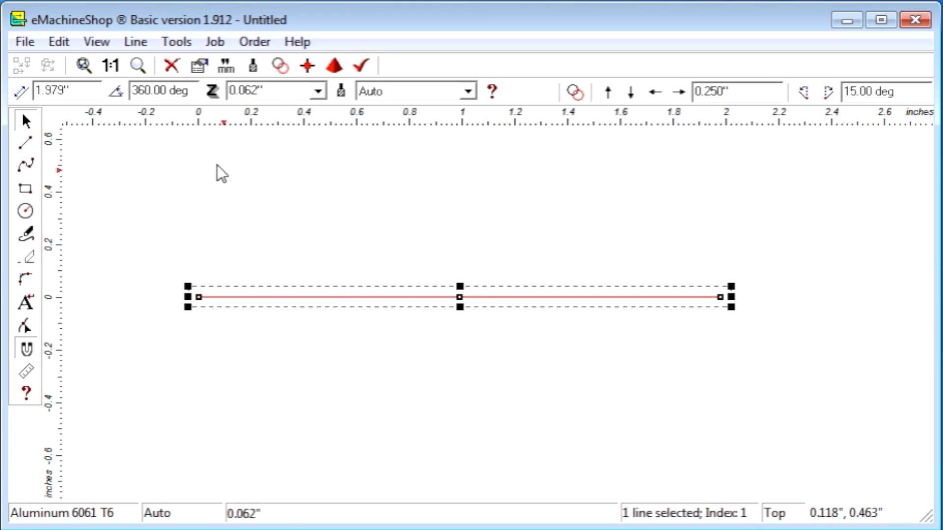
- Divide the line into 3 equal segments and drag the pieces apart into a stagger
{"action": "left_click", "coordinate": [135, 41]}
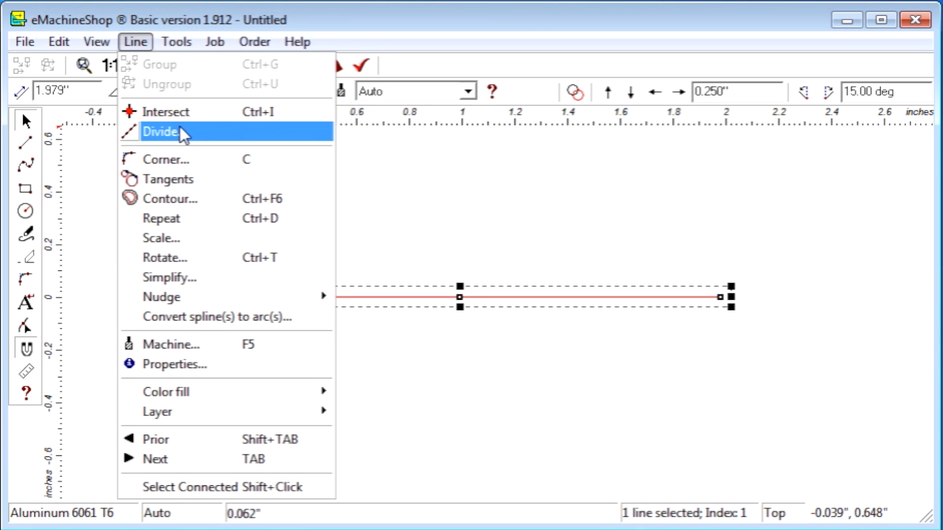
{"action": "left_click", "coordinate": [160, 131]}
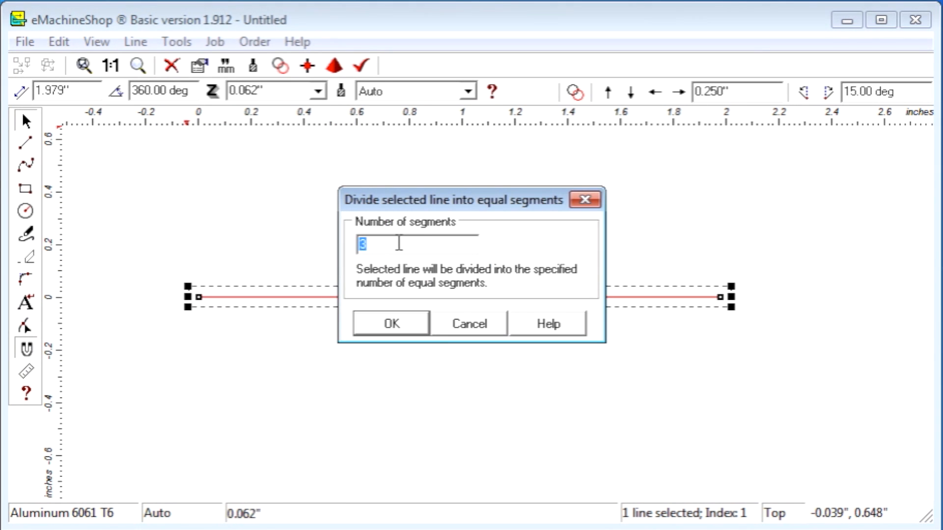
{"action": "left_click", "coordinate": [389, 323]}
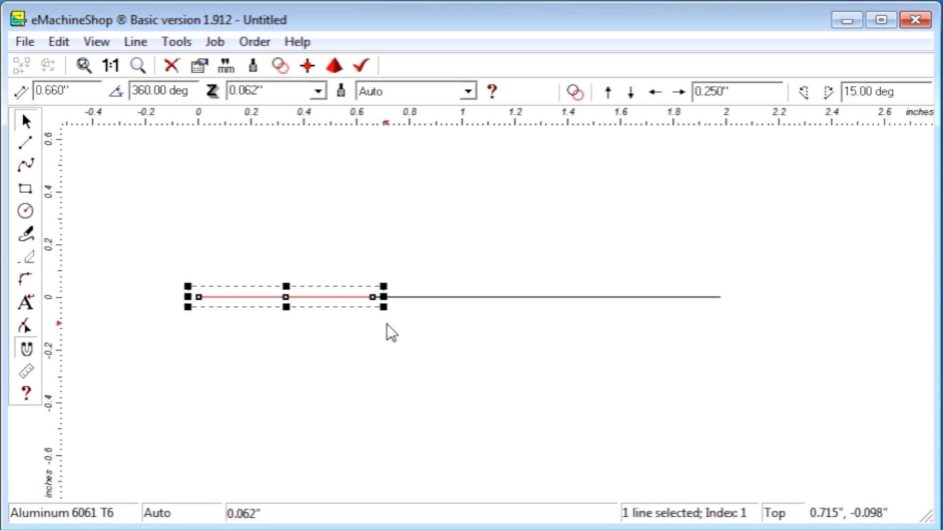
{"action": "mouse_move", "coordinate": [345, 288]}
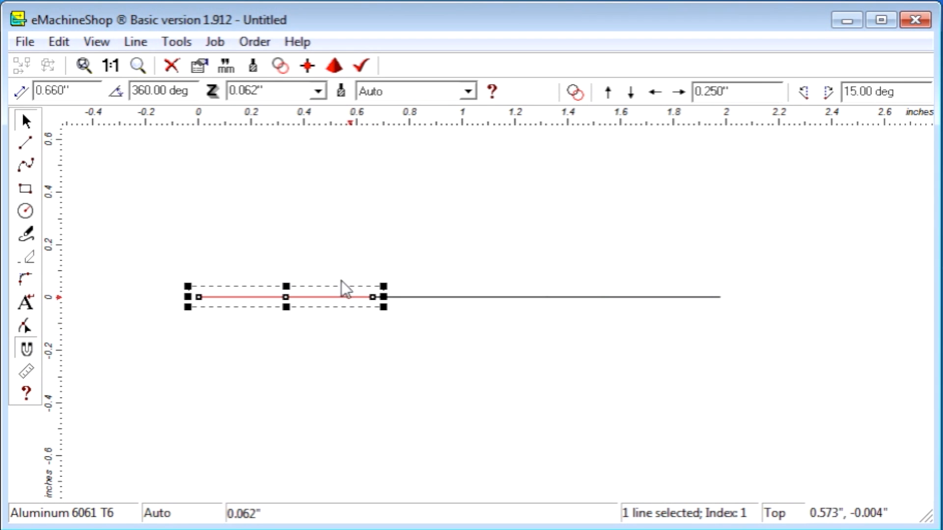
{"action": "left_click_drag", "start_coordinate": [284, 296], "coordinate": [257, 234]}
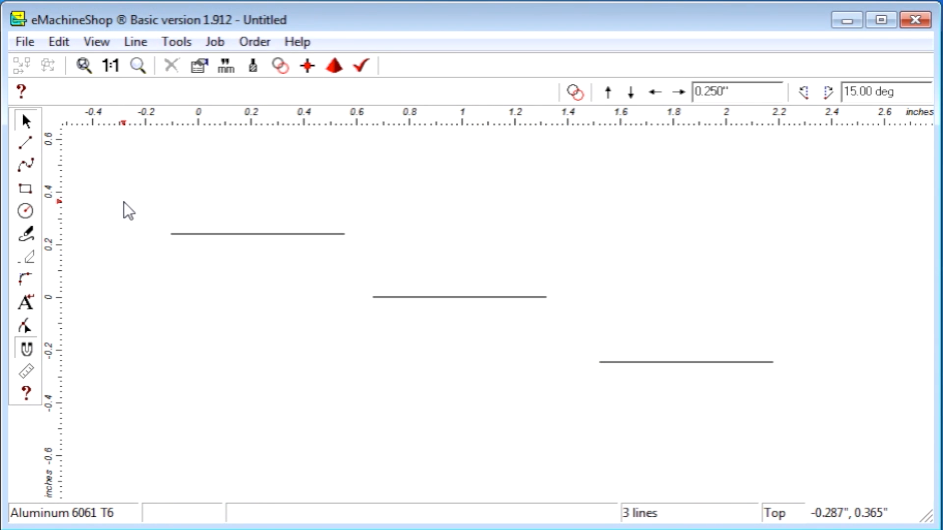
- Start a new drawing and draw a 1-inch circle centred on the origin
{"action": "left_click", "coordinate": [58, 41]}
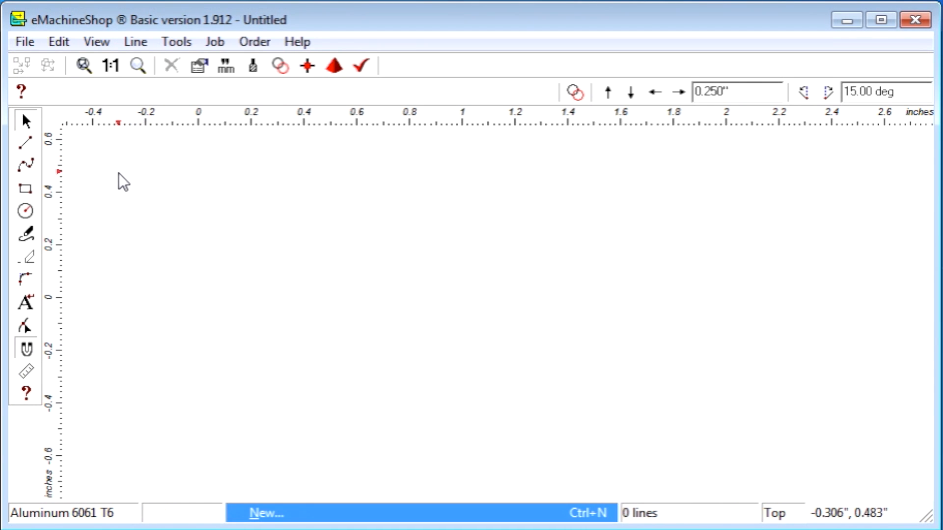
{"action": "mouse_move", "coordinate": [123, 184]}
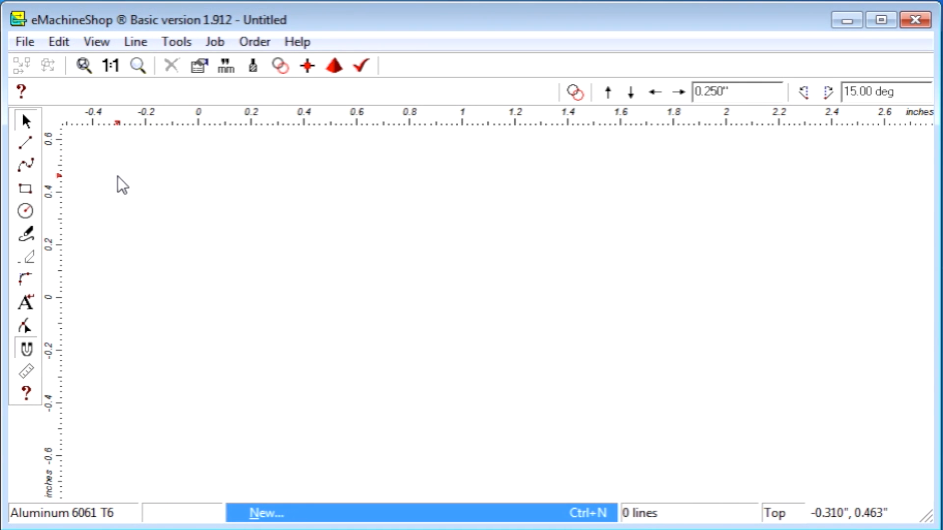
{"action": "left_click", "coordinate": [25, 212]}
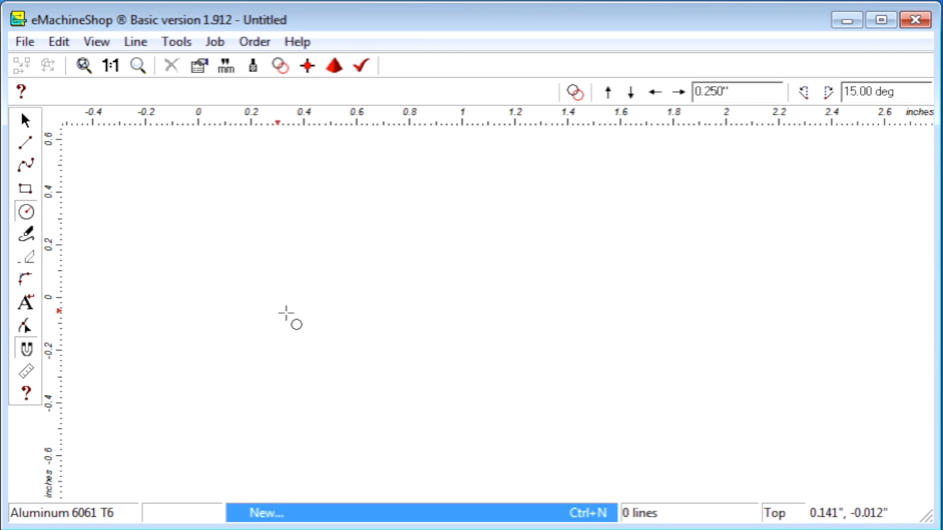
{"action": "left_click_drag", "start_coordinate": [290, 315], "coordinate": [437, 390]}
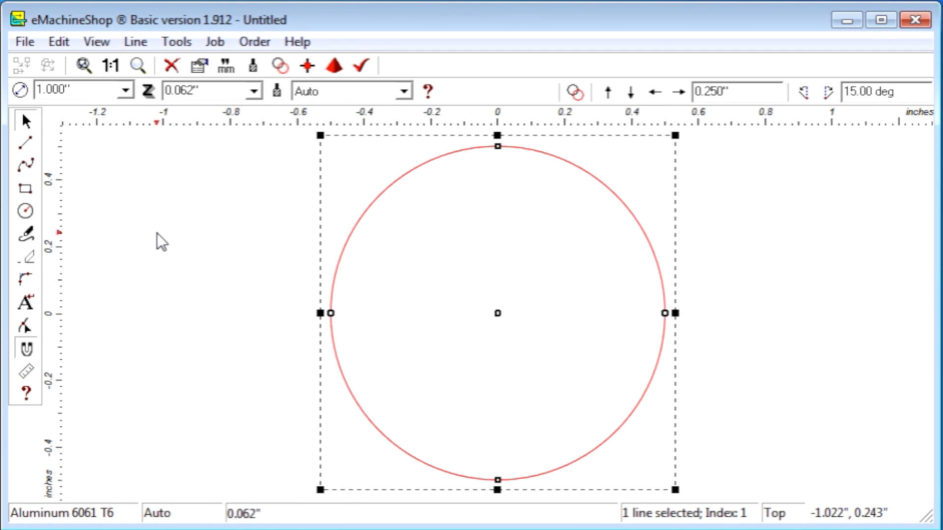
- Divide the circle into 4 equal quarter arcs with Line > Divide
{"action": "left_click", "coordinate": [135, 41]}
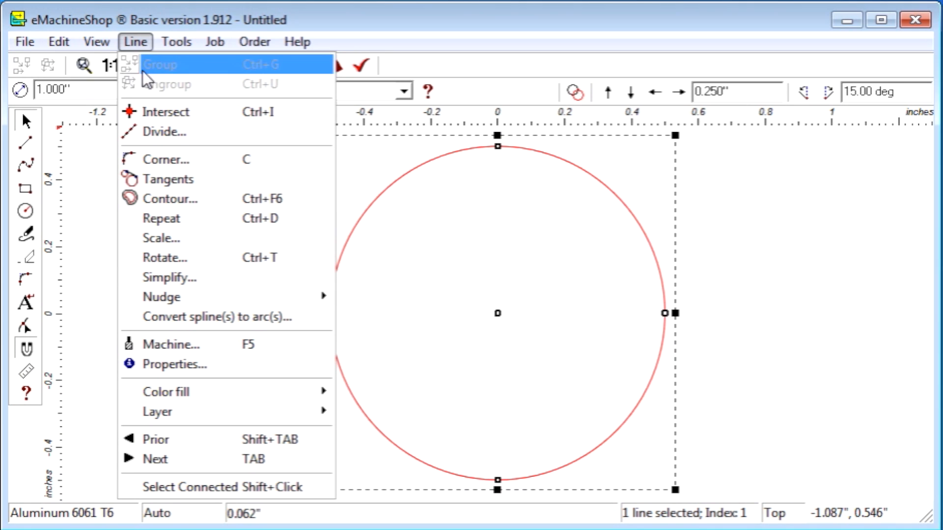
{"action": "left_click", "coordinate": [164, 132]}
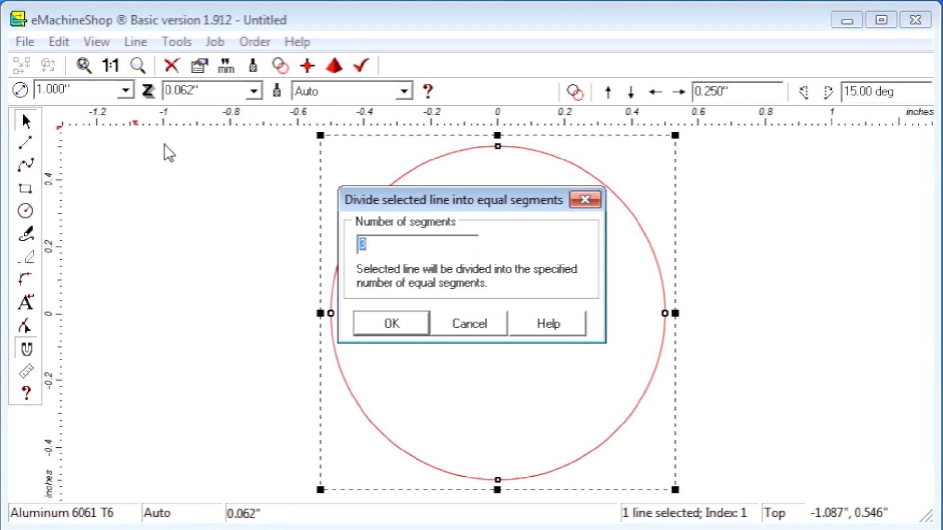
{"action": "mouse_move", "coordinate": [265, 227]}
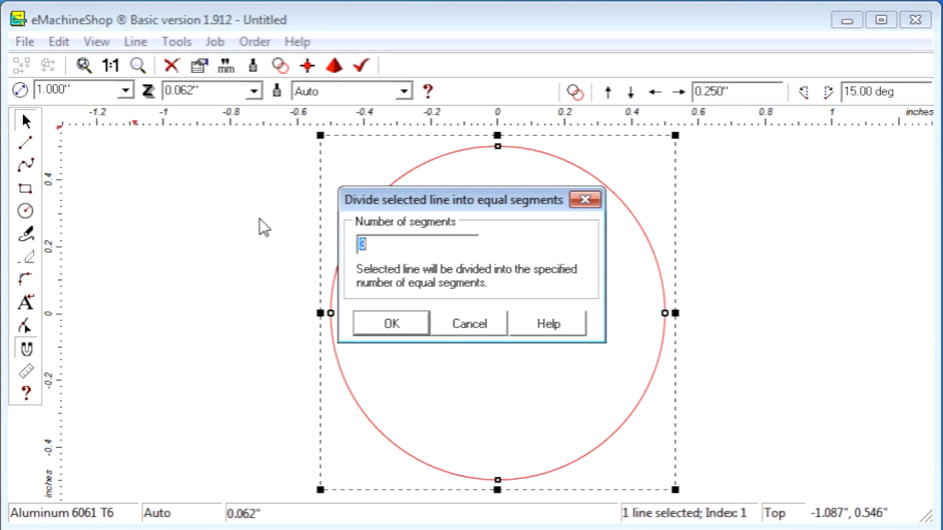
{"action": "type", "text": "4"}
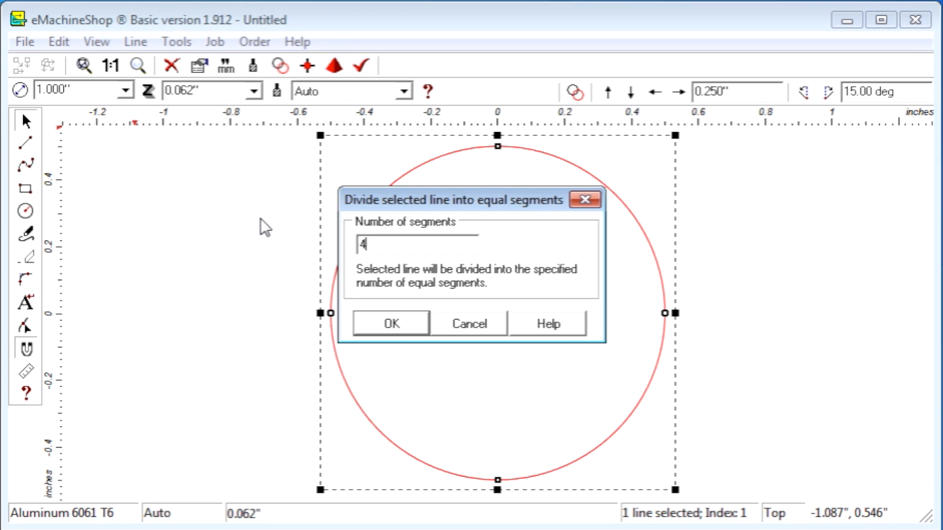
{"action": "left_click", "coordinate": [389, 323]}
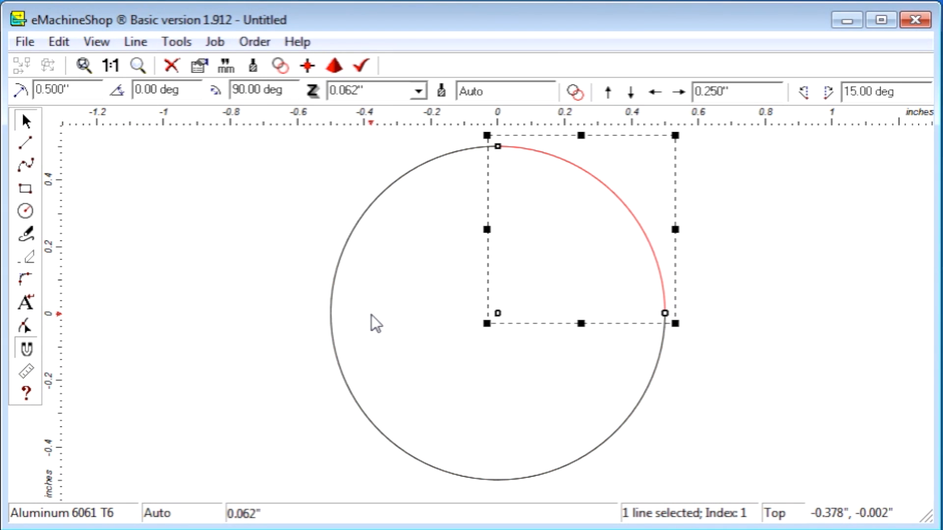
{"action": "mouse_move", "coordinate": [330, 289]}
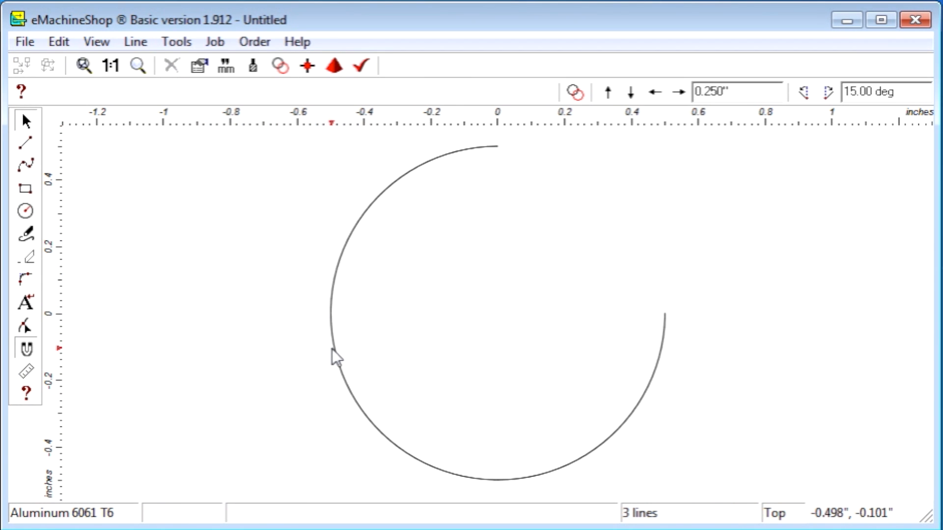
- Delete the lower-left quarter arc
{"action": "left_click", "coordinate": [171, 65]}
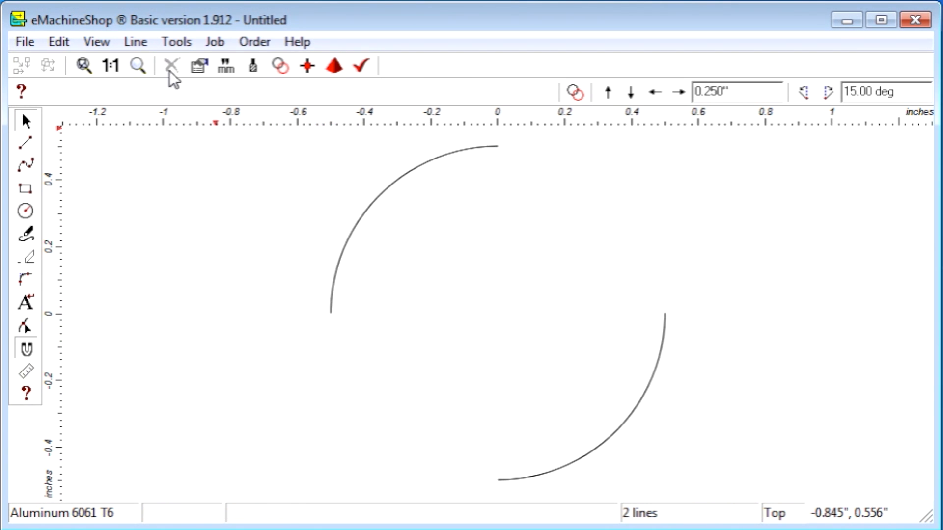
{"action": "mouse_move", "coordinate": [231, 259]}
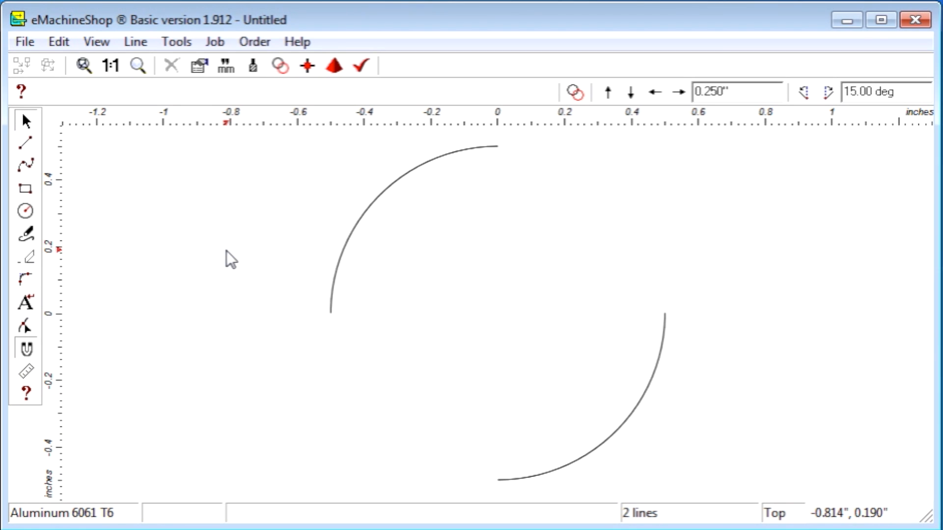
{"action": "mouse_move", "coordinate": [215, 249]}
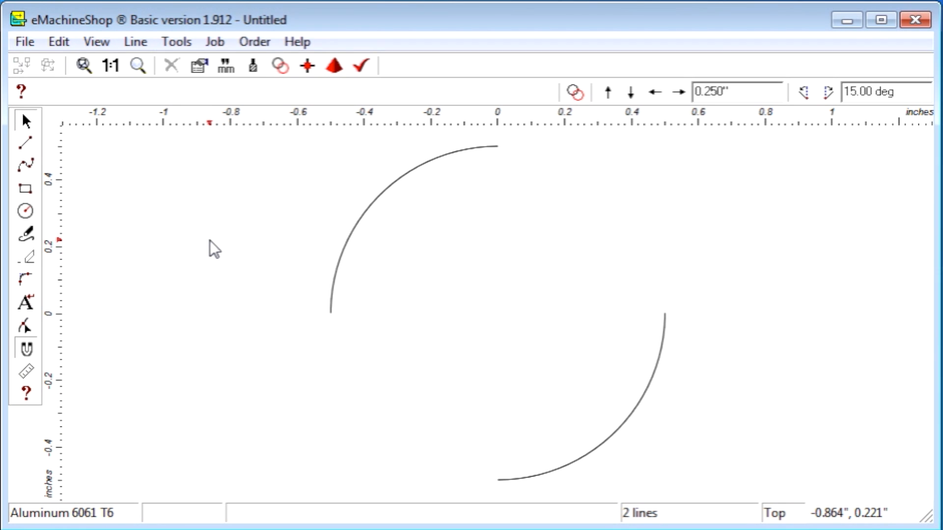
{"action": "mouse_move", "coordinate": [127, 207]}
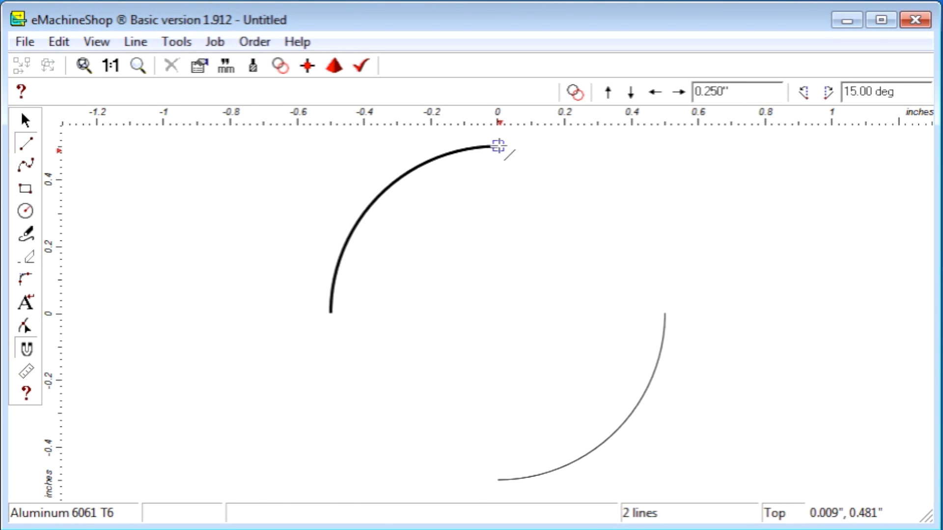
- Draw a straight line joining arc endpoints, then select a leftover arc for removal
{"action": "left_click", "coordinate": [330, 314]}
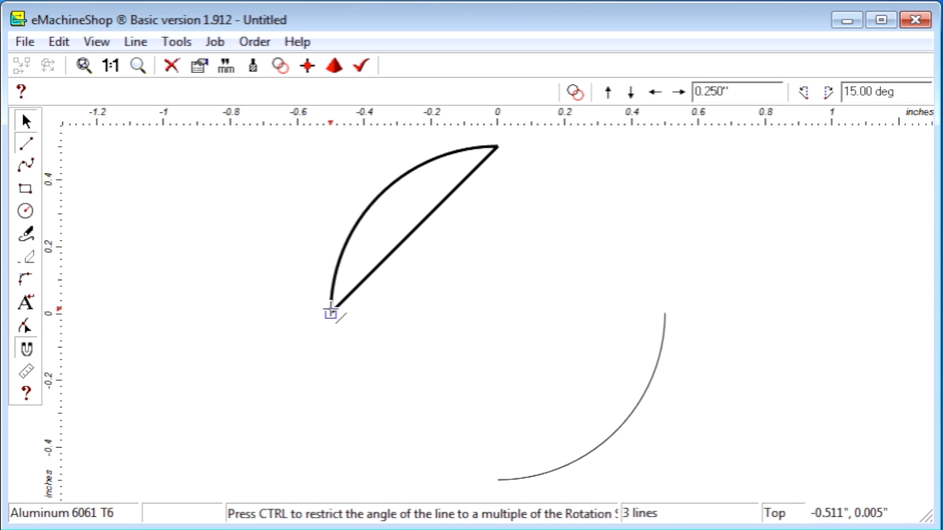
{"action": "left_click_drag", "start_coordinate": [330, 313], "coordinate": [499, 480]}
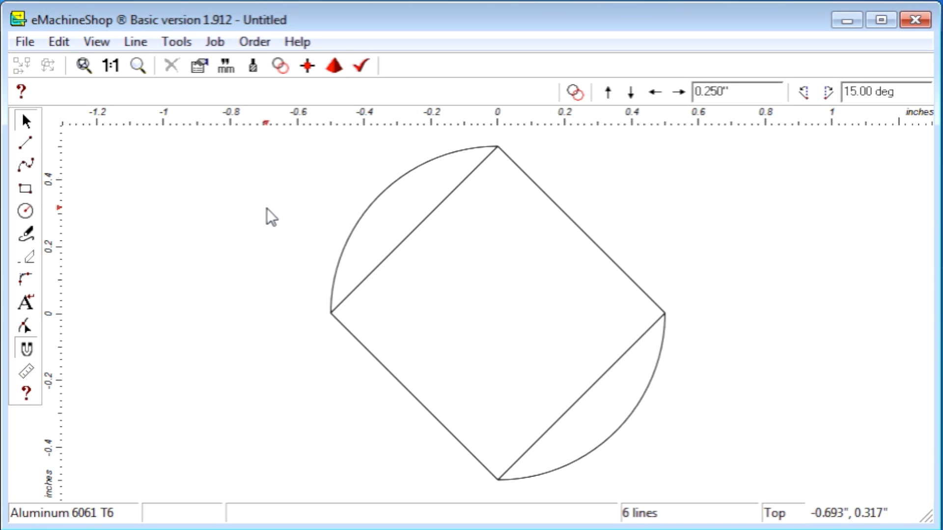
{"action": "mouse_move", "coordinate": [284, 227]}
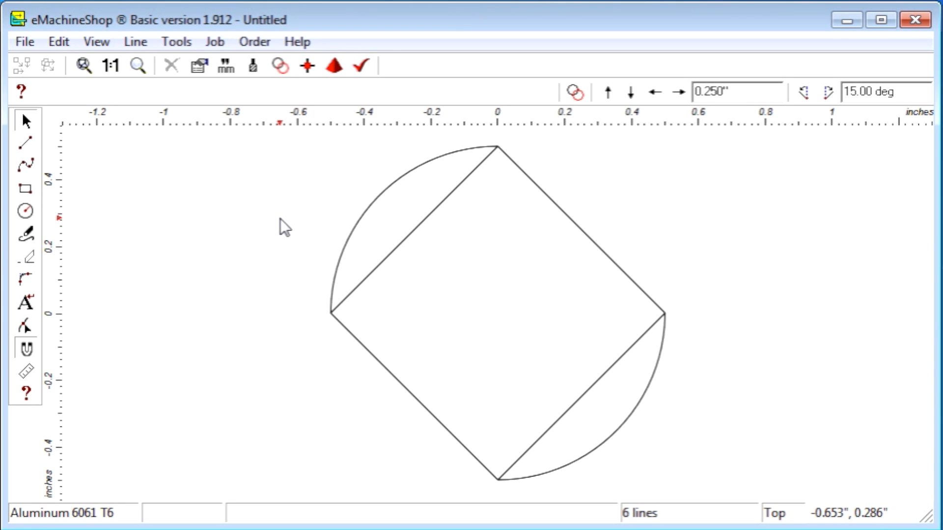
{"action": "mouse_move", "coordinate": [350, 270]}
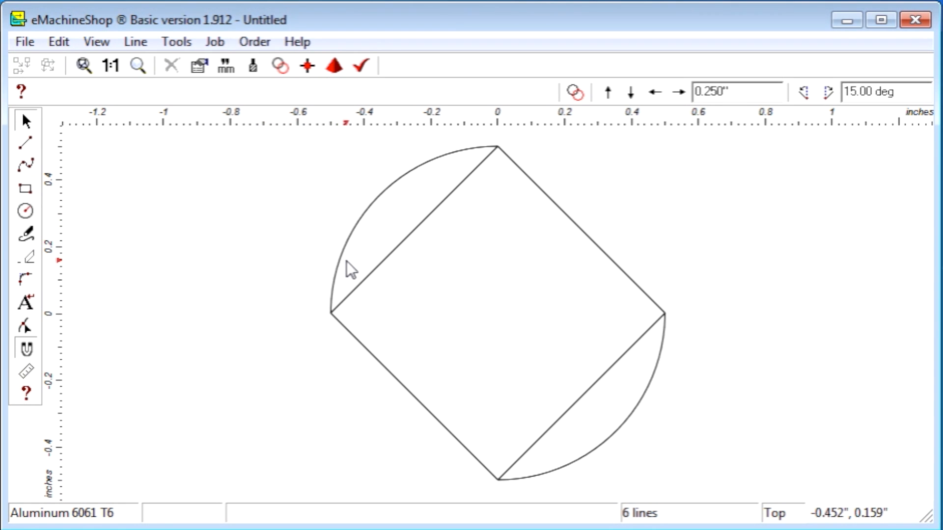
{"action": "left_click", "coordinate": [350, 268]}
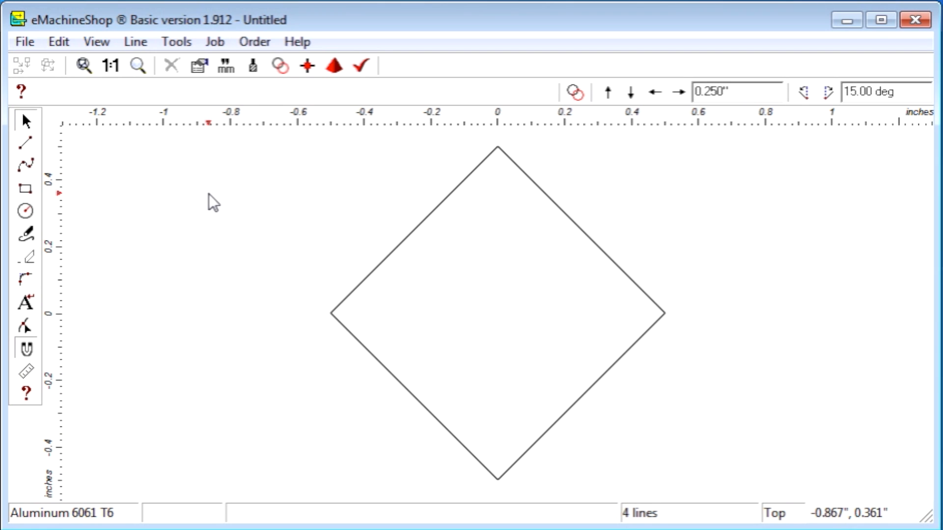
- Delete the diamond via Edit > Delete and pick the Circle tool
{"action": "left_click", "coordinate": [58, 41]}
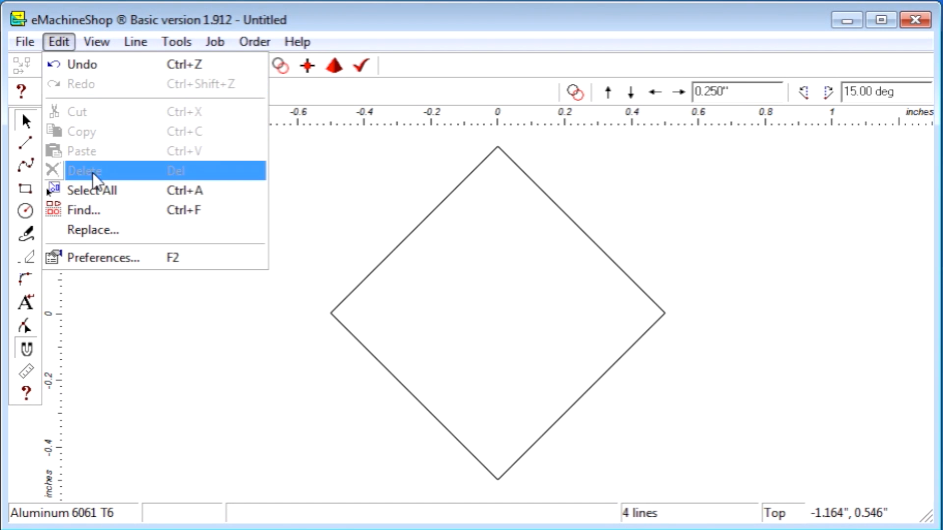
{"action": "left_click", "coordinate": [85, 171]}
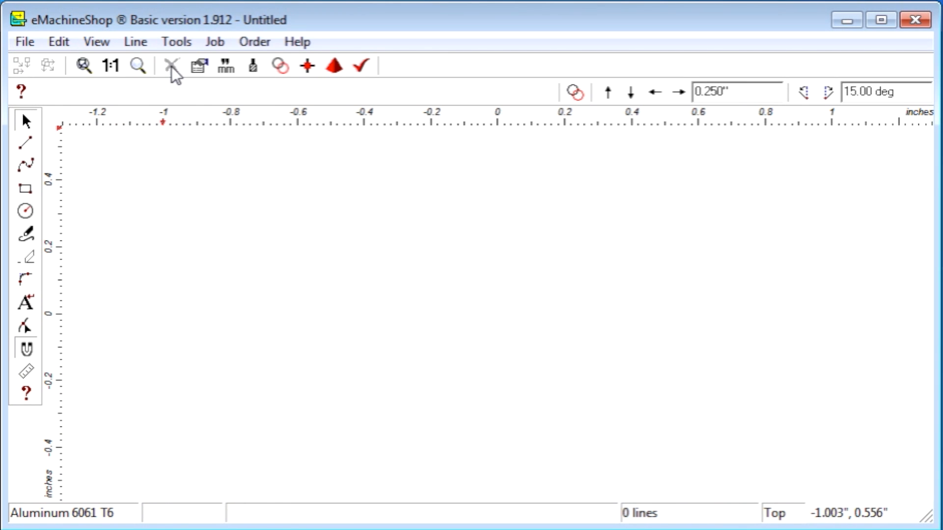
{"action": "left_click", "coordinate": [25, 211]}
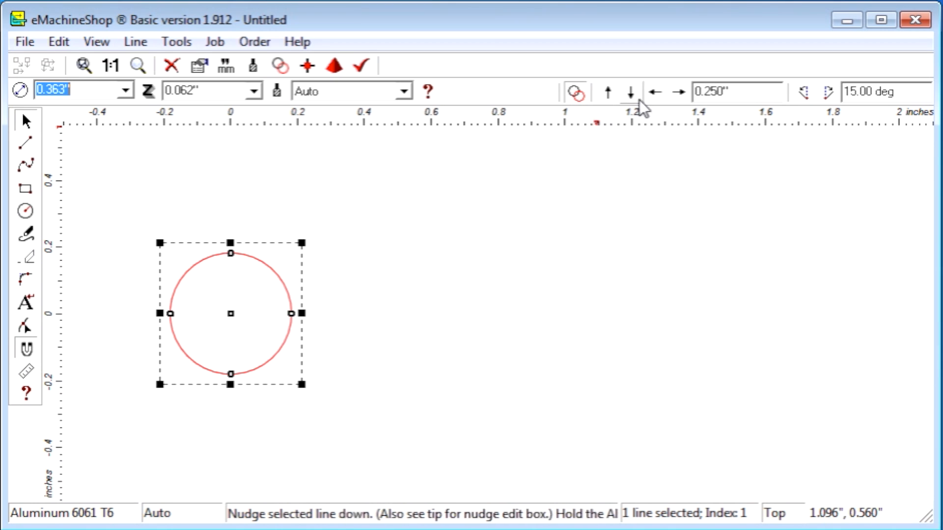
- Copy the circle to the right and draw a line joining both centres
{"action": "left_click", "coordinate": [677, 92]}
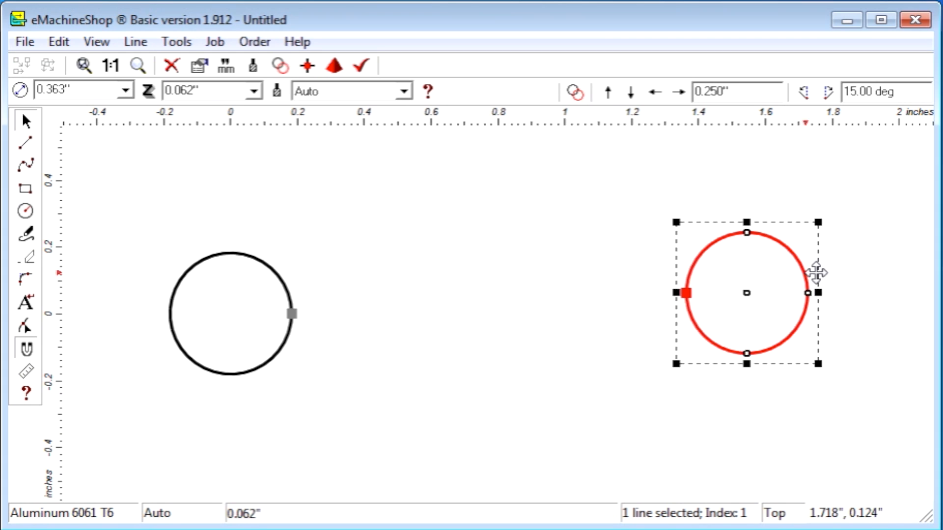
{"action": "left_click_drag", "start_coordinate": [745, 292], "coordinate": [835, 280]}
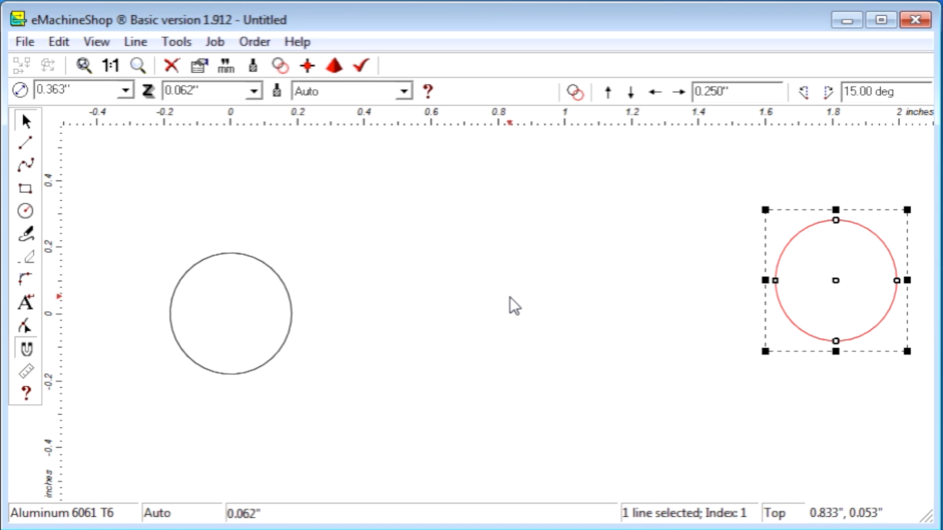
{"action": "mouse_move", "coordinate": [511, 313]}
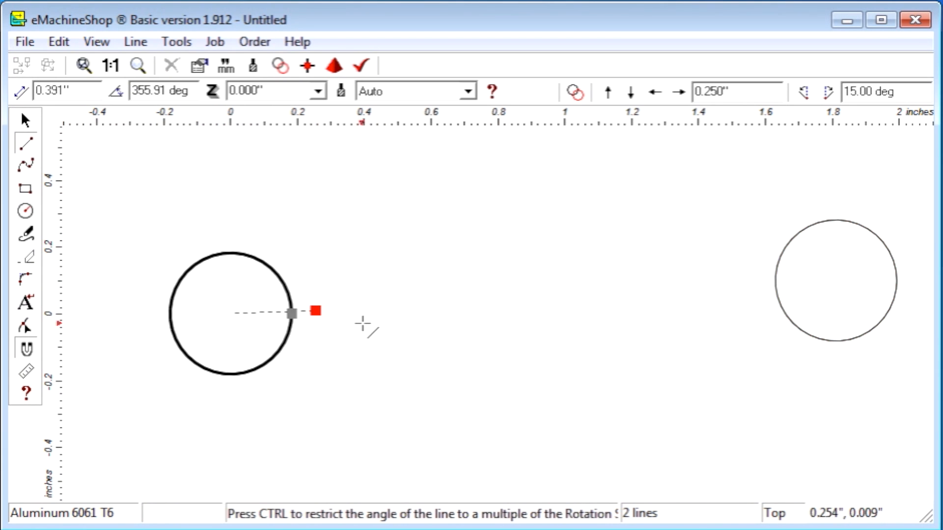
{"action": "left_click_drag", "start_coordinate": [313, 311], "coordinate": [836, 280]}
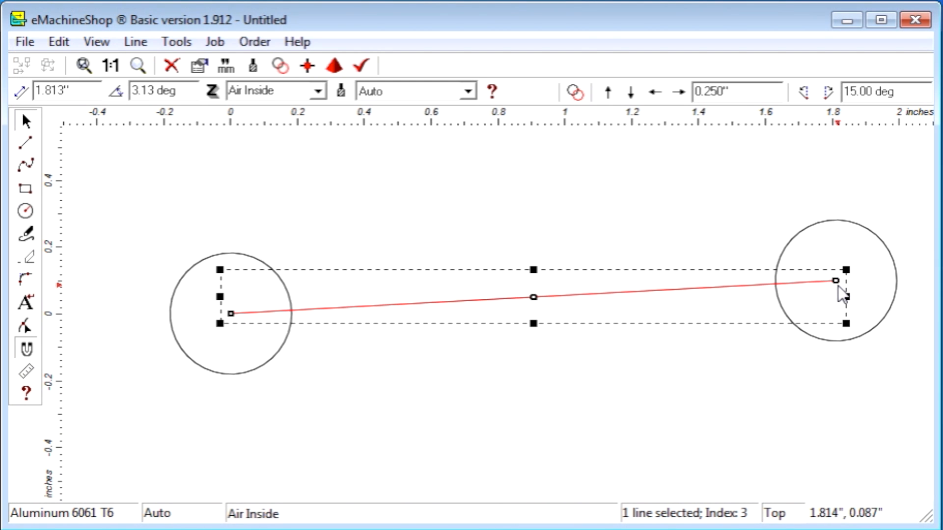
- Divide the connecting line into equal thirds with Line > Divide
{"action": "left_click", "coordinate": [134, 42]}
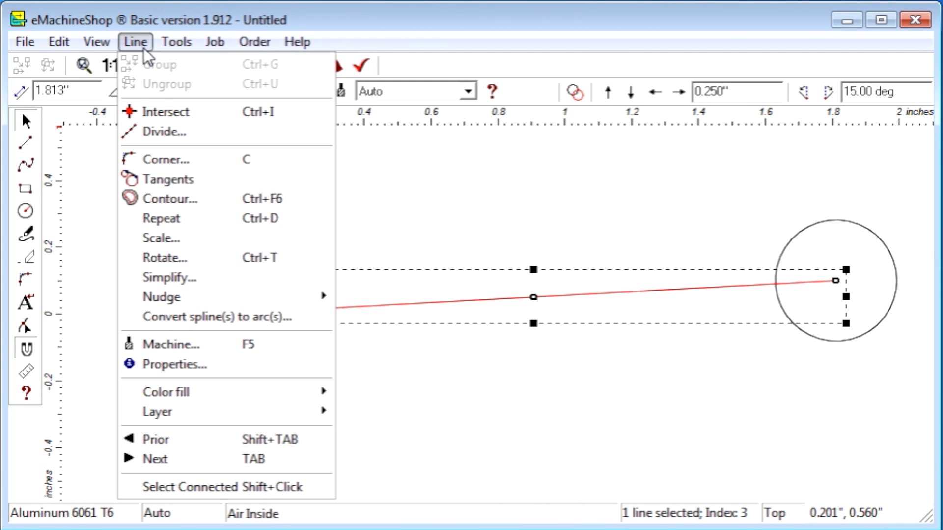
{"action": "left_click", "coordinate": [164, 132]}
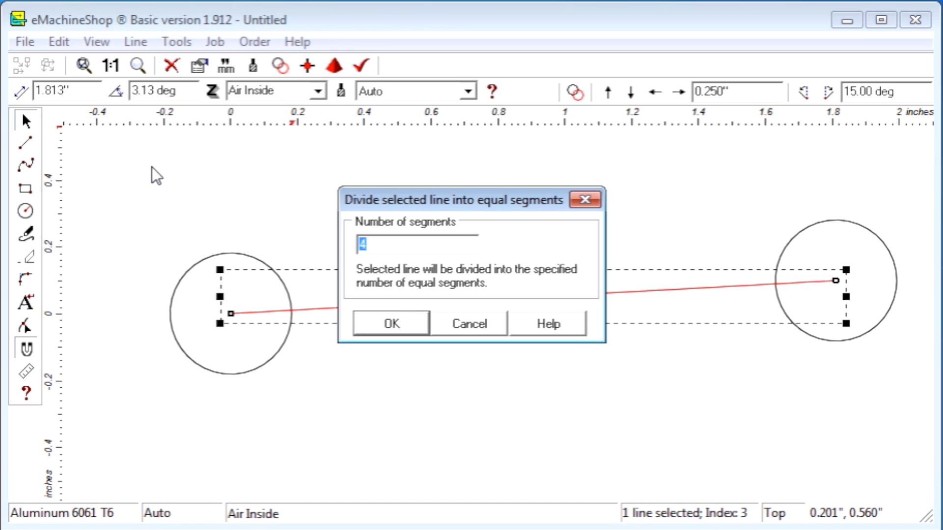
{"action": "mouse_move", "coordinate": [385, 247]}
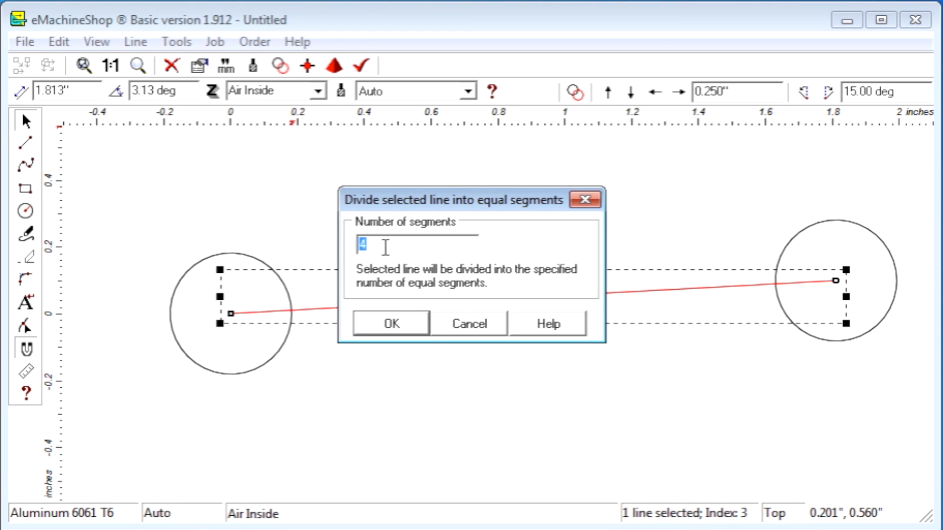
{"action": "left_click", "coordinate": [390, 323]}
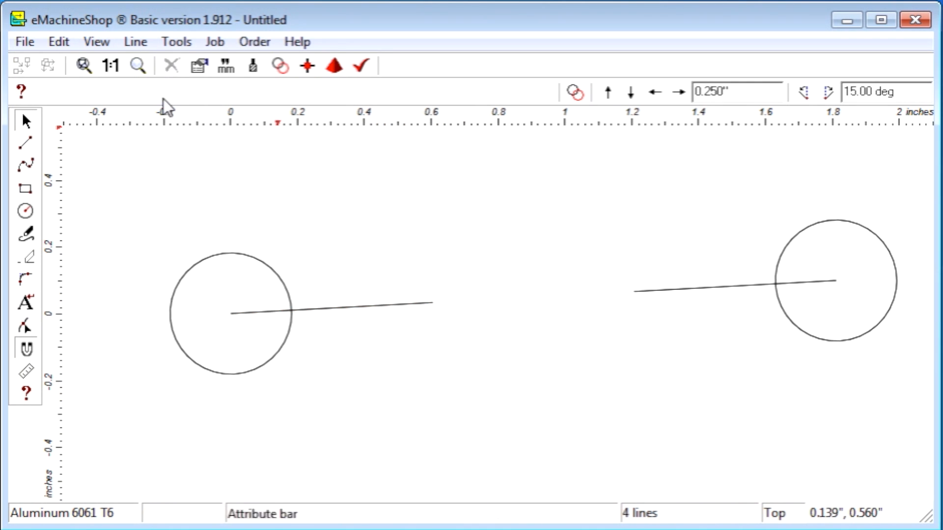
{"action": "mouse_move", "coordinate": [217, 255]}
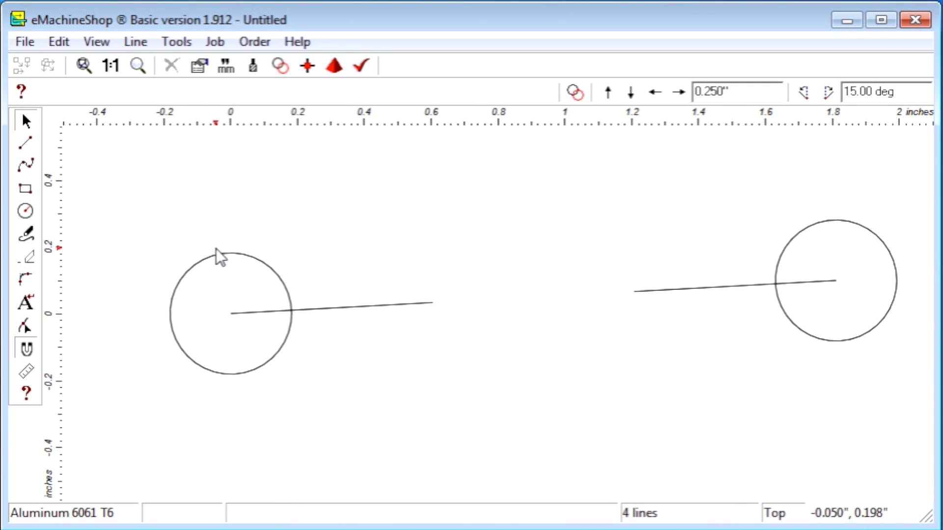
- Copy the left circle onto the left piece's inner endpoint
{"action": "left_click", "coordinate": [220, 252]}
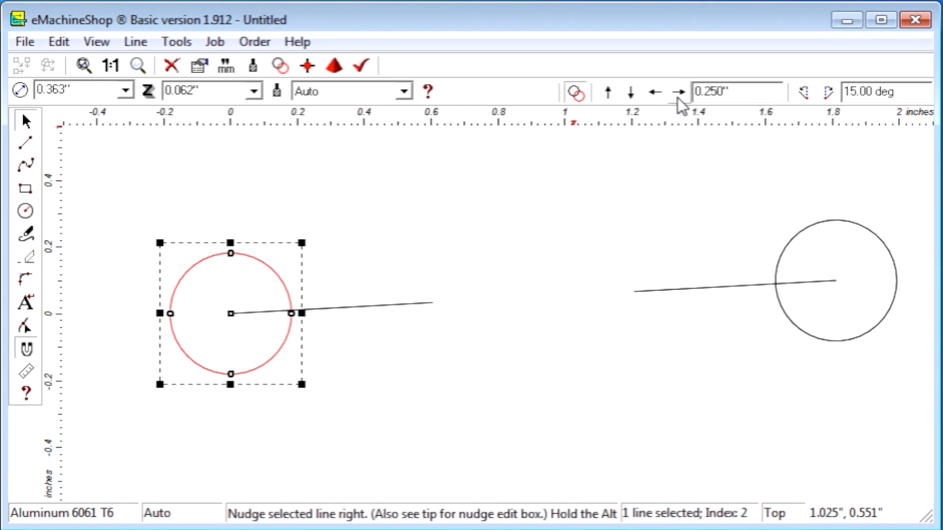
{"action": "left_click", "coordinate": [677, 92]}
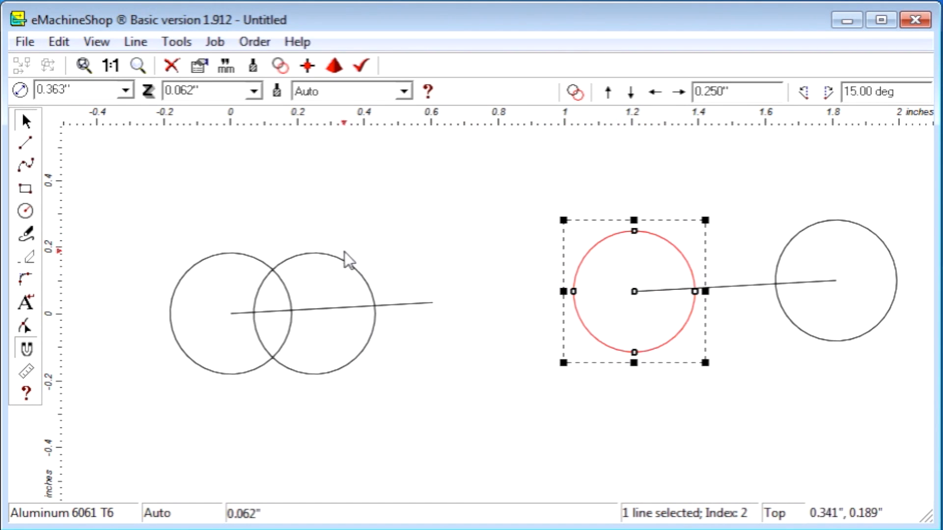
{"action": "left_click_drag", "start_coordinate": [632, 292], "coordinate": [433, 302]}
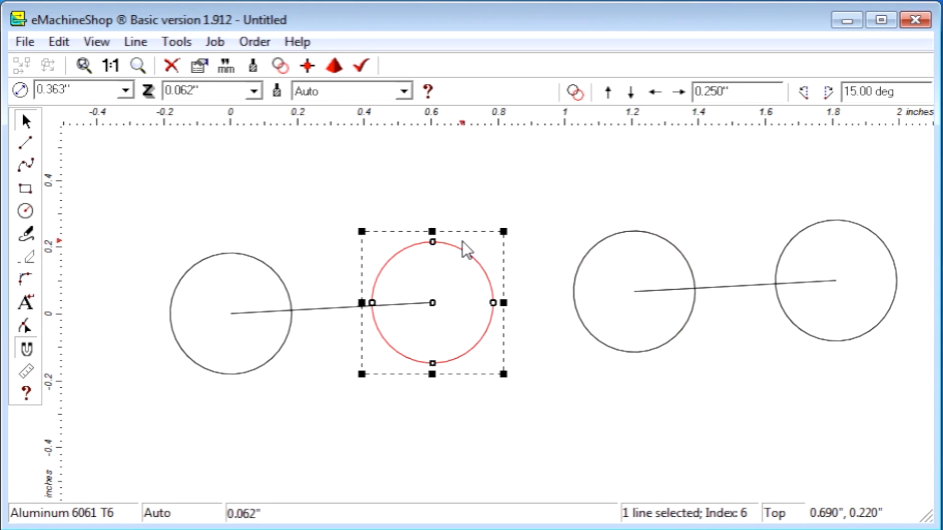
{"action": "mouse_move", "coordinate": [439, 185]}
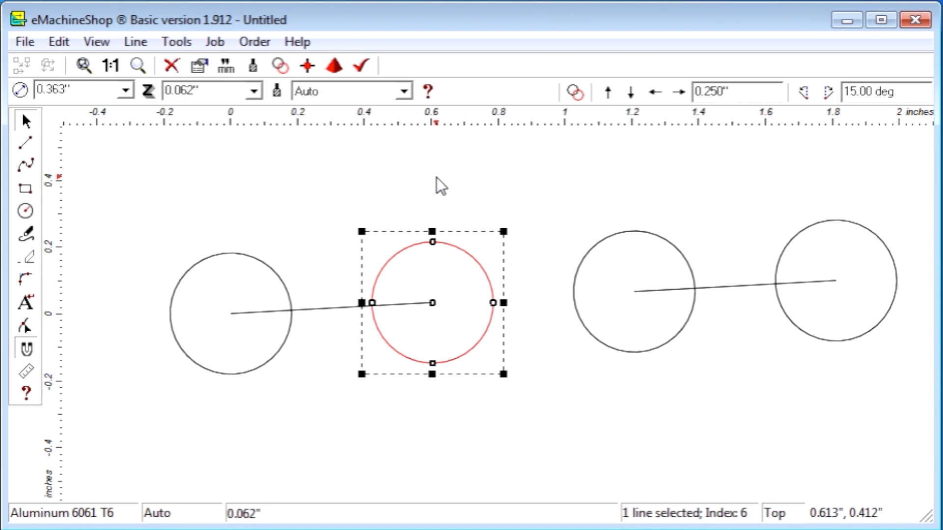
{"action": "mouse_move", "coordinate": [330, 320]}
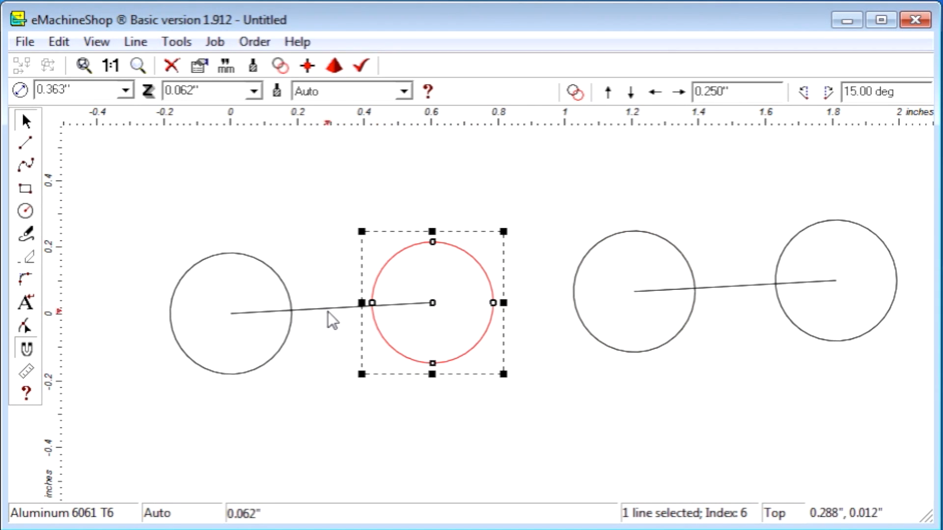